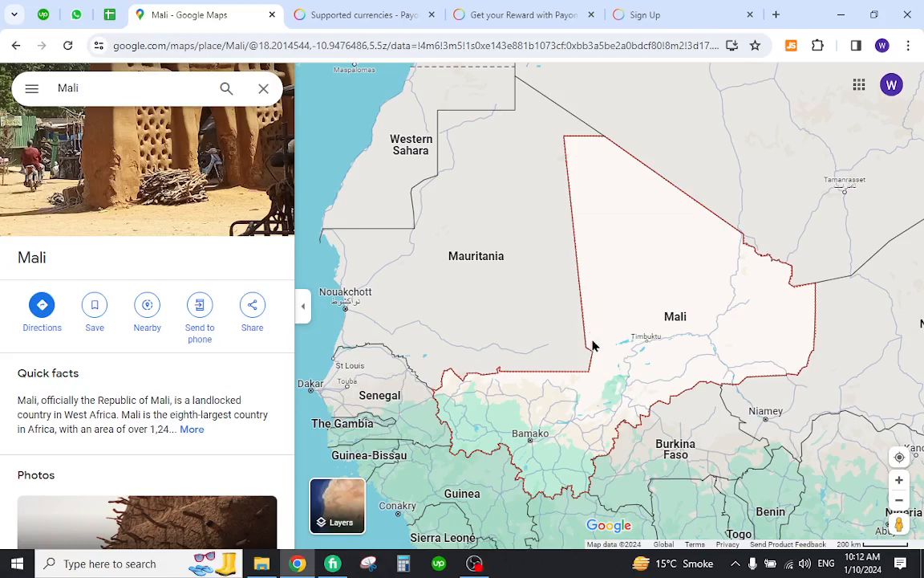
{"action": "mouse_move", "coordinate": [674, 391]}
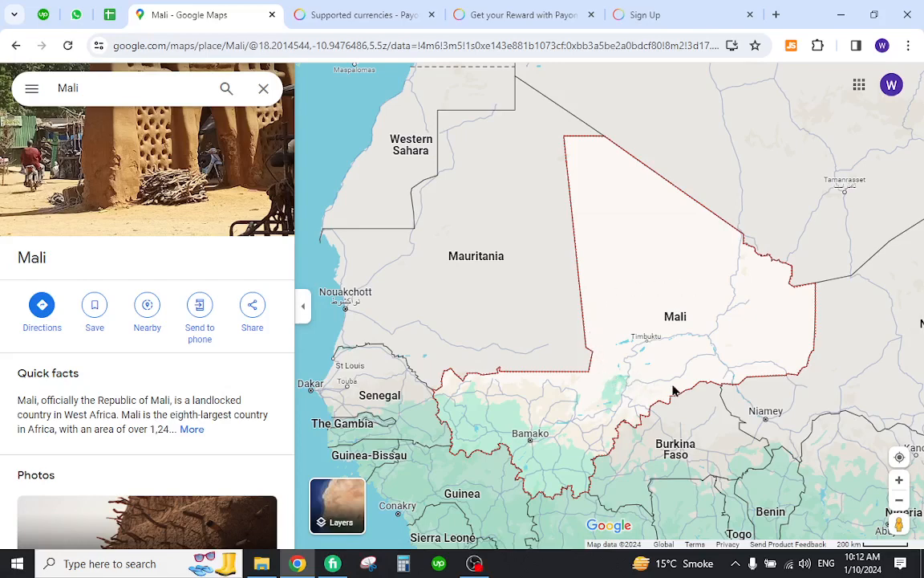
{"action": "mouse_move", "coordinate": [696, 351]}
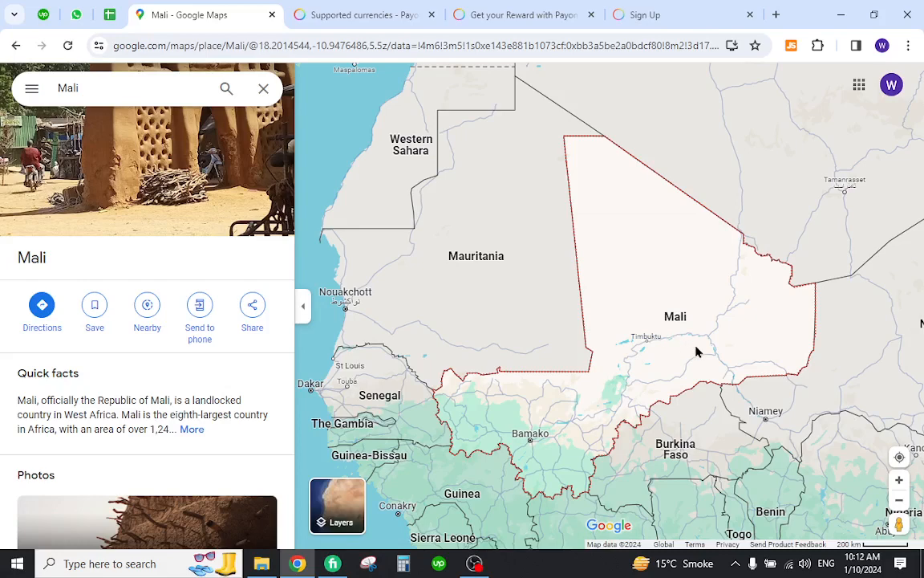
{"action": "mouse_move", "coordinate": [725, 356]}
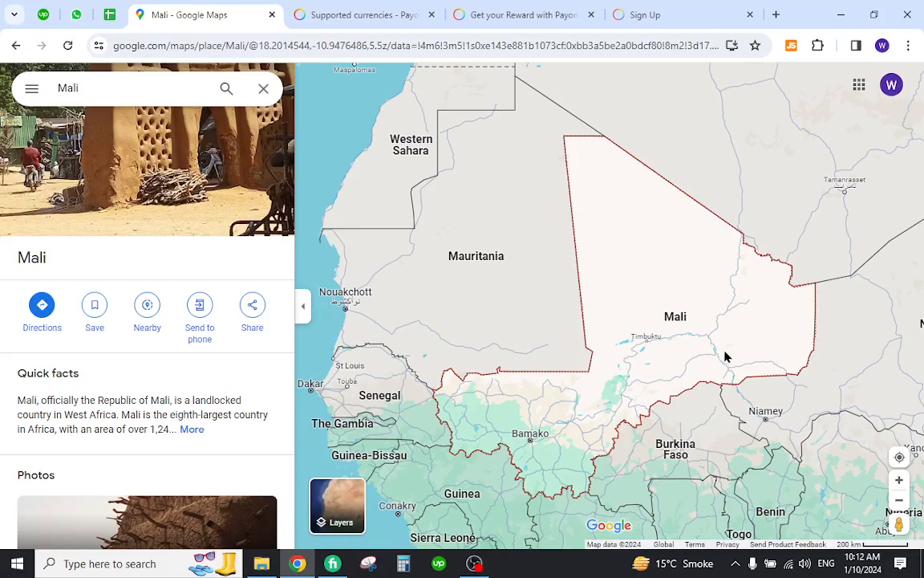
Find Mali under CFA Franc BCEAO (XOF) on the supported currencies page, then close the search bar
{"action": "left_click", "coordinate": [361, 14]}
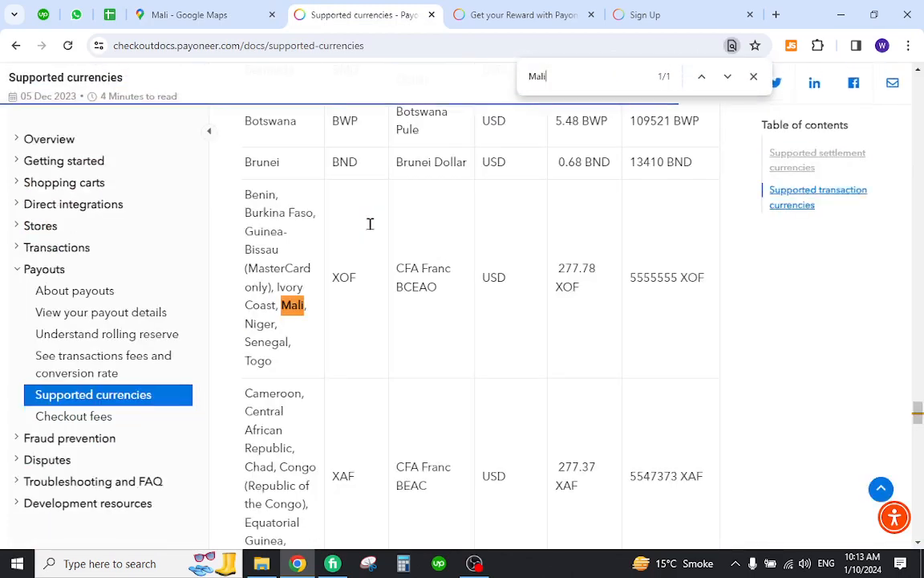
{"action": "mouse_move", "coordinate": [315, 316]}
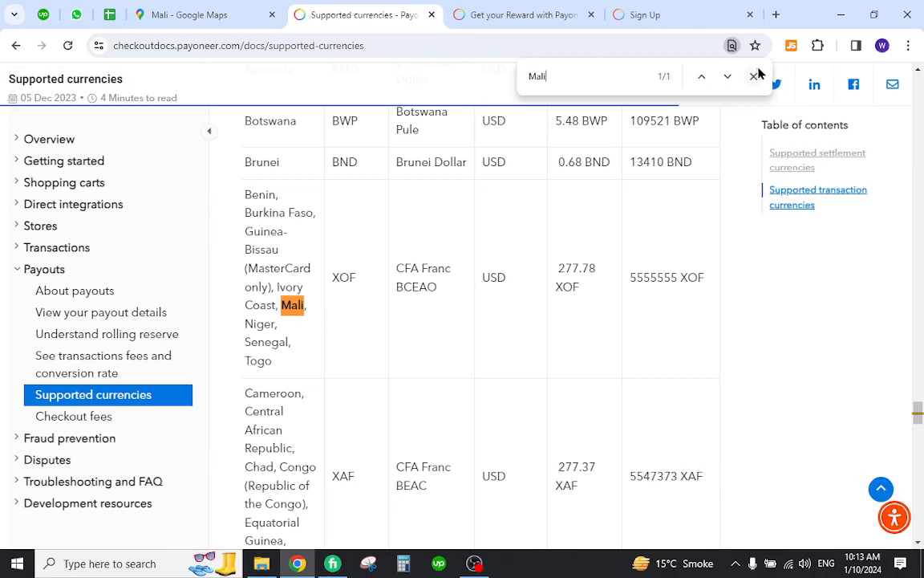
{"action": "left_click", "coordinate": [753, 77]}
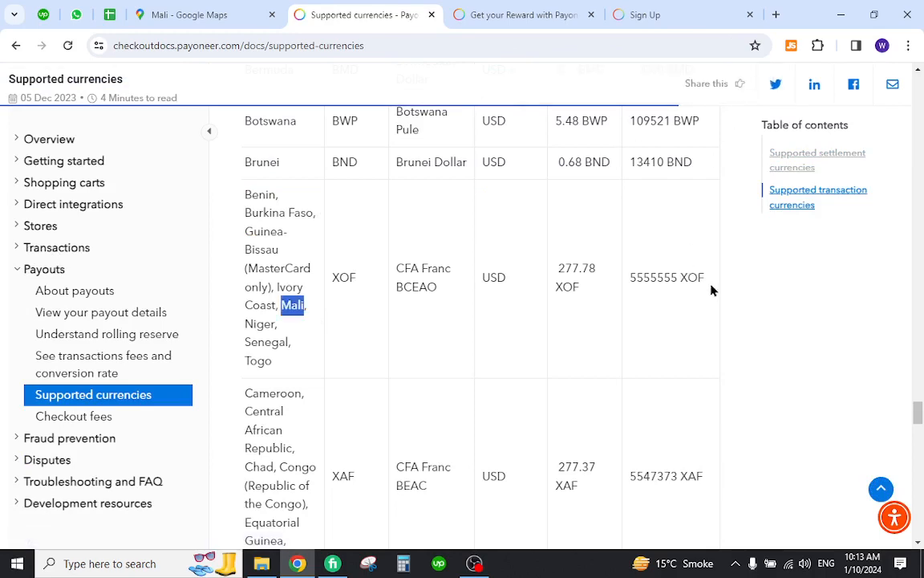
Register from the referral page, choosing international clients or marketplaces and '0 USD, just getting started'
{"action": "left_click", "coordinate": [521, 14]}
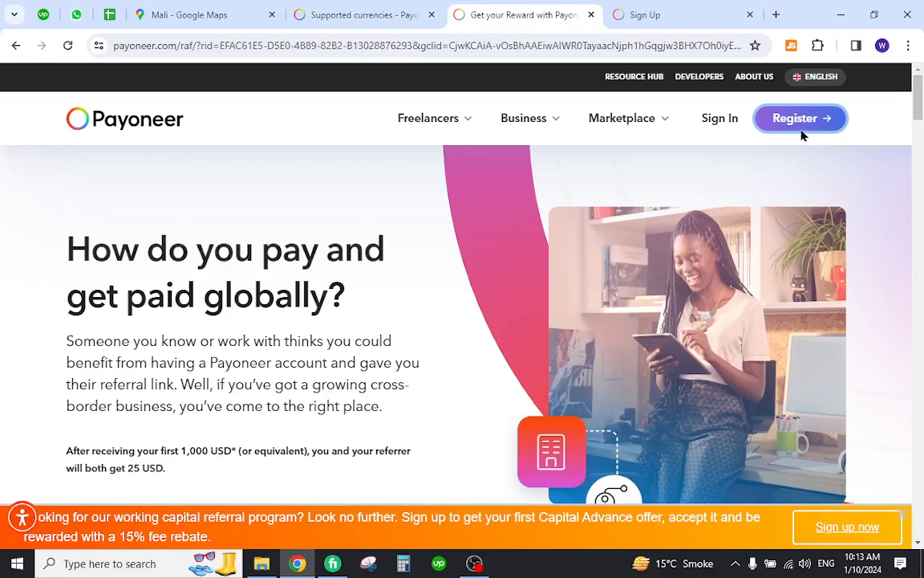
{"action": "left_click", "coordinate": [794, 118]}
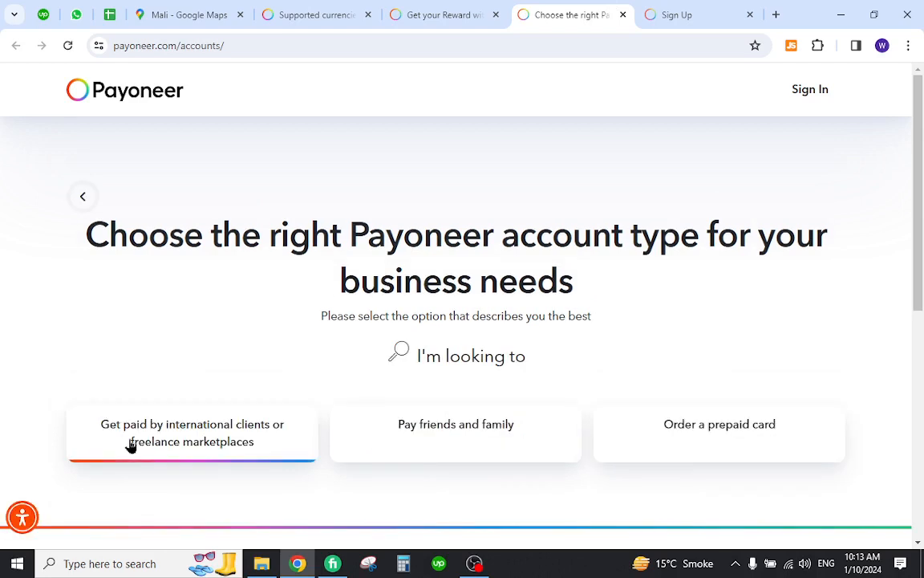
{"action": "left_click", "coordinate": [192, 432]}
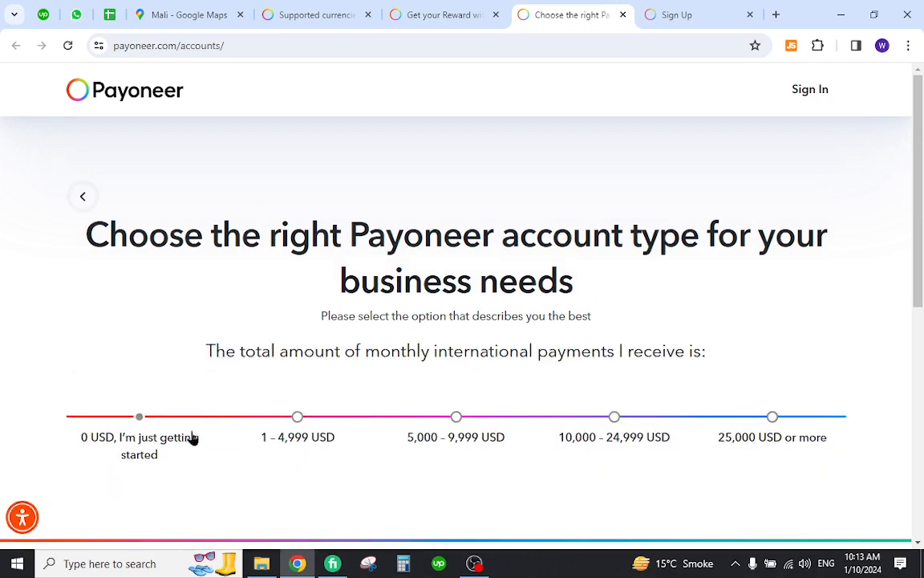
{"action": "left_click", "coordinate": [456, 416]}
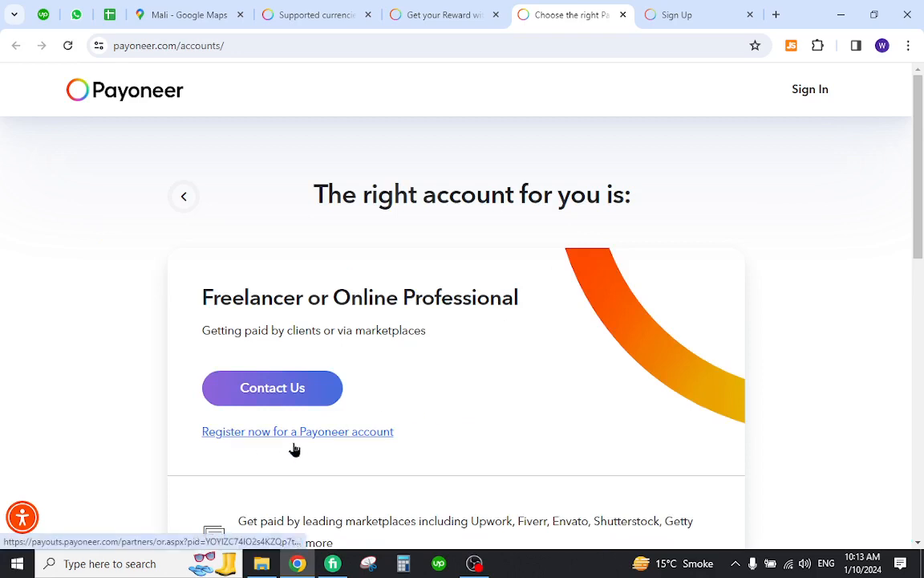
Open the Sign Up form at Getting Started, leaving Individual as the business type
{"action": "left_click", "coordinate": [297, 430]}
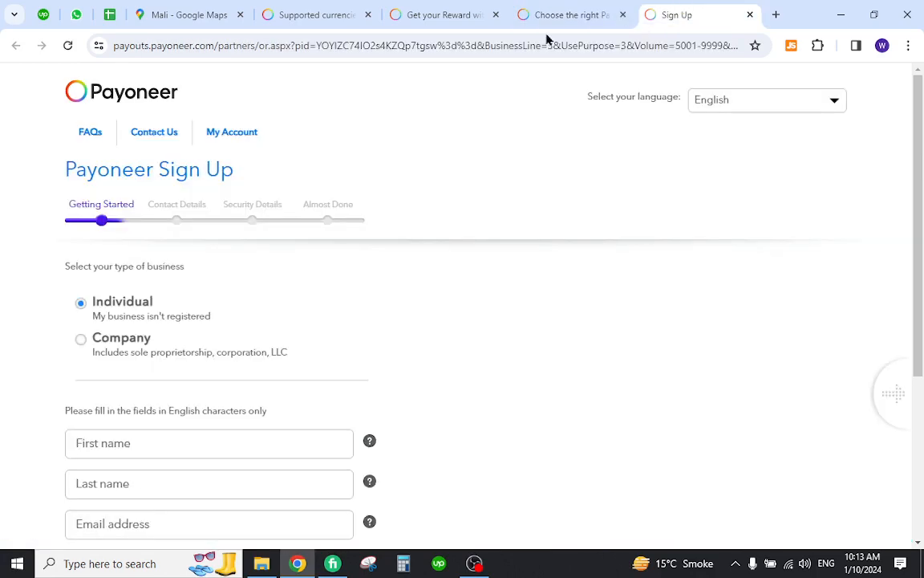
{"action": "scroll", "scroll_direction": "down", "scroll_amount": 3}
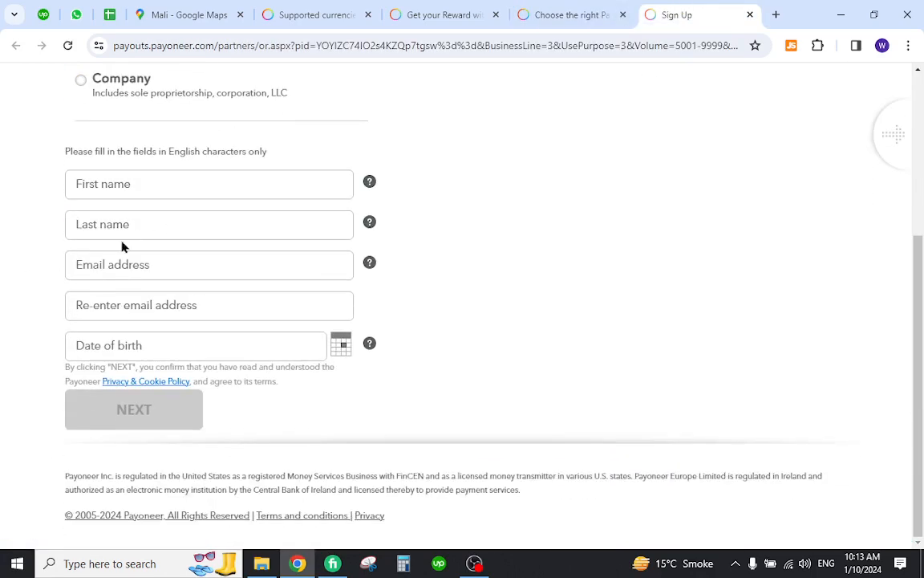
{"action": "mouse_move", "coordinate": [140, 455]}
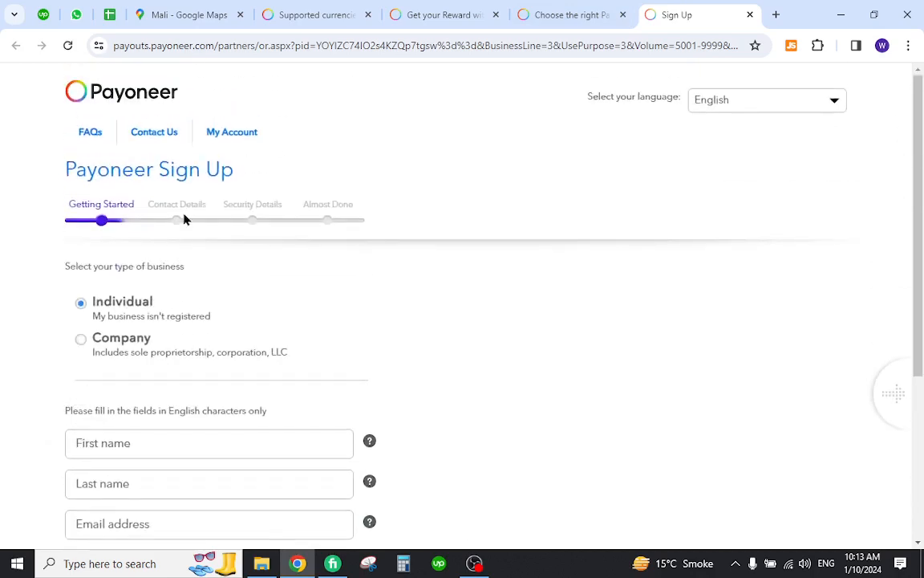
{"action": "mouse_move", "coordinate": [271, 231]}
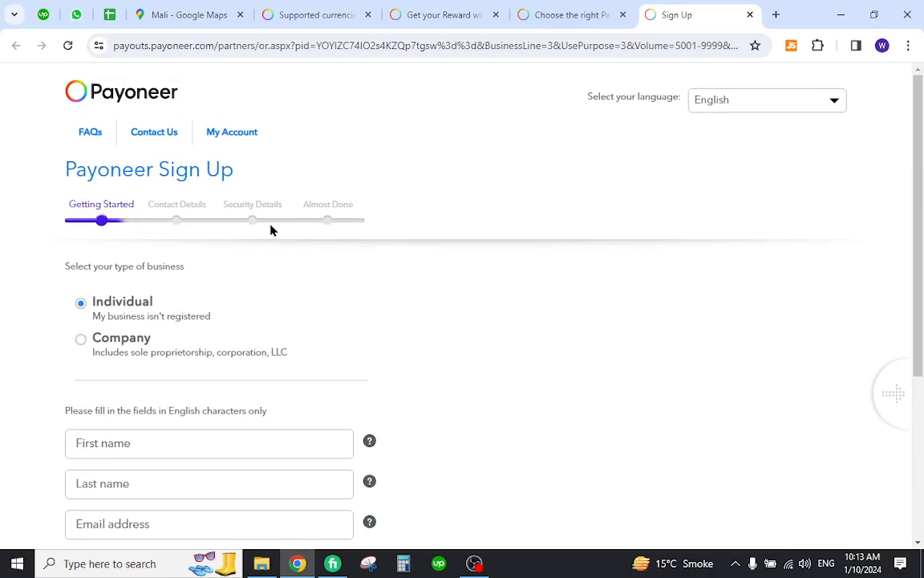
{"action": "mouse_move", "coordinate": [324, 241]}
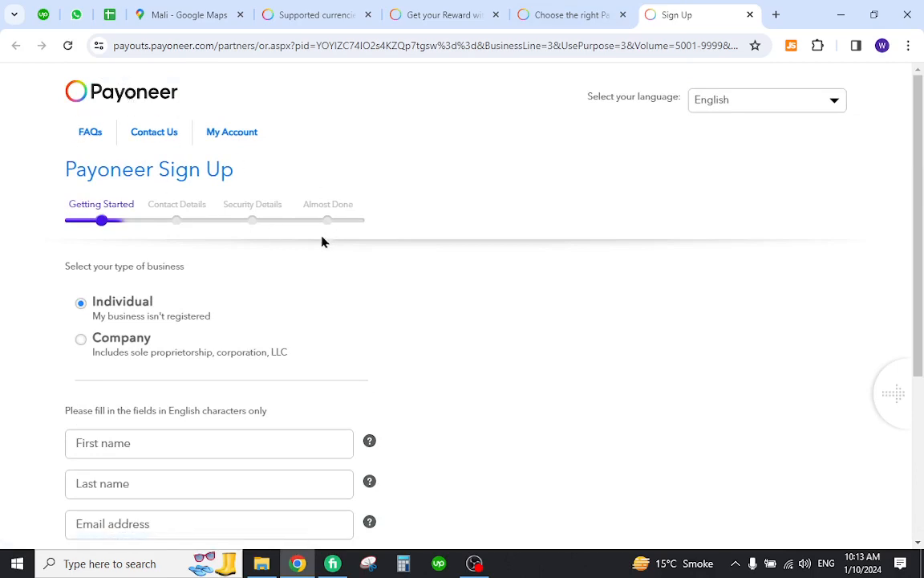
{"action": "mouse_move", "coordinate": [296, 286]}
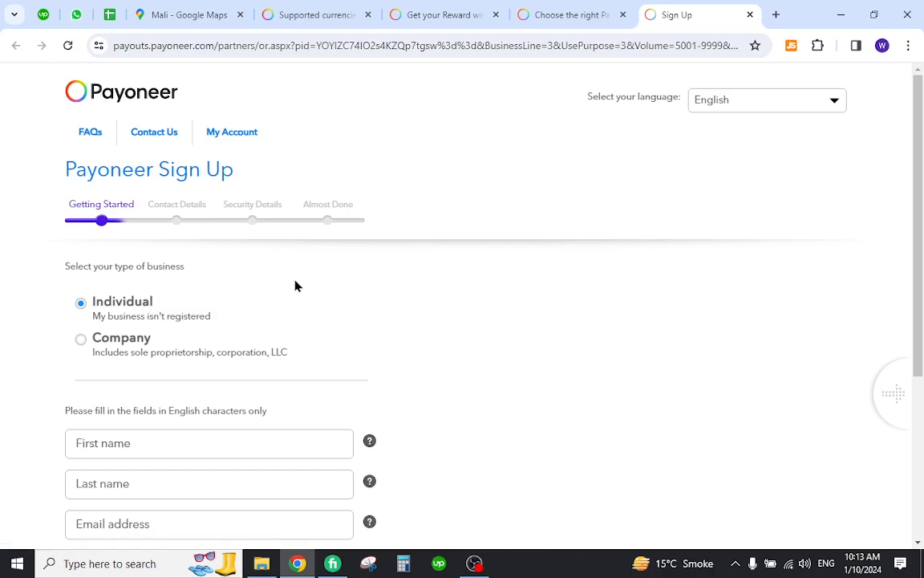
{"action": "mouse_move", "coordinate": [489, 211]}
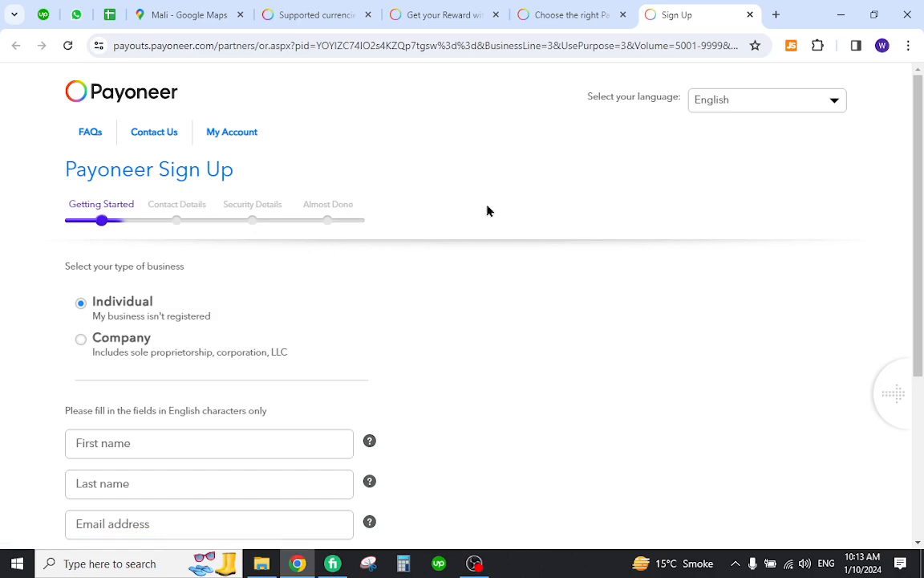
{"action": "mouse_move", "coordinate": [509, 201]}
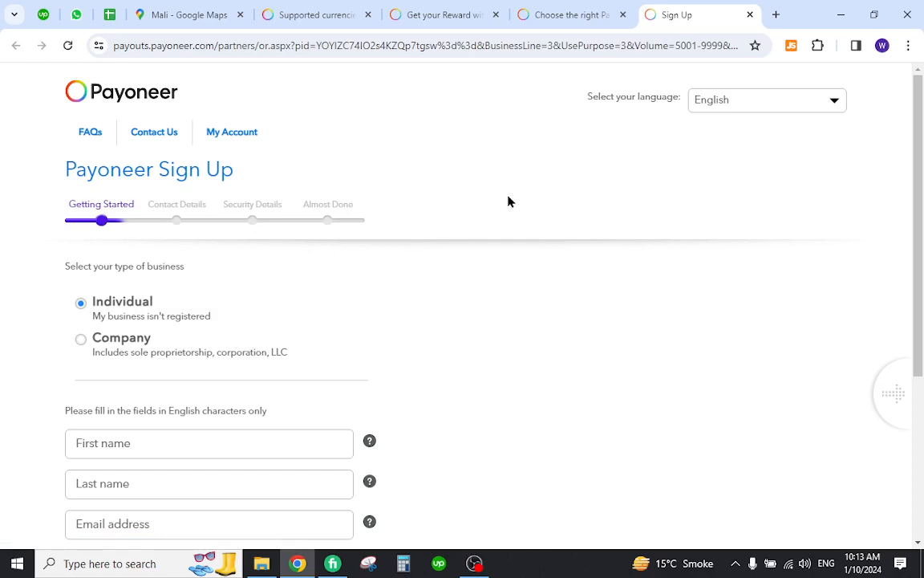